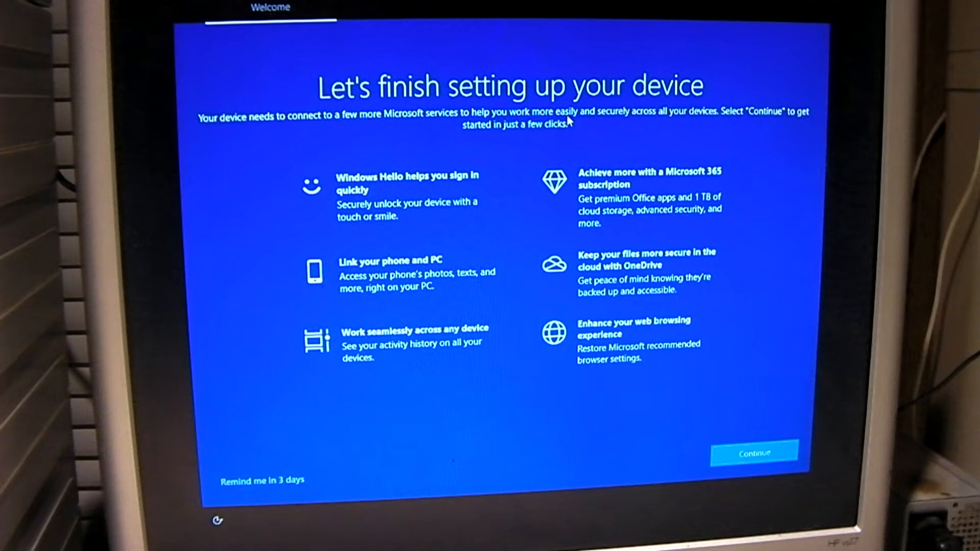
mouse_move(259, 511)
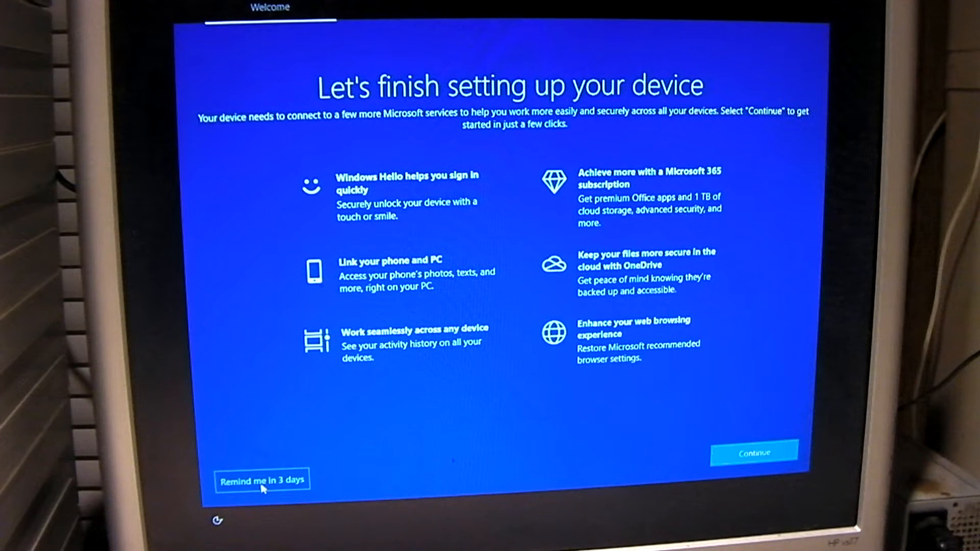
Choose 'Remind me in 3 days' on the finish-setting-up-your-device screen
left_click(263, 480)
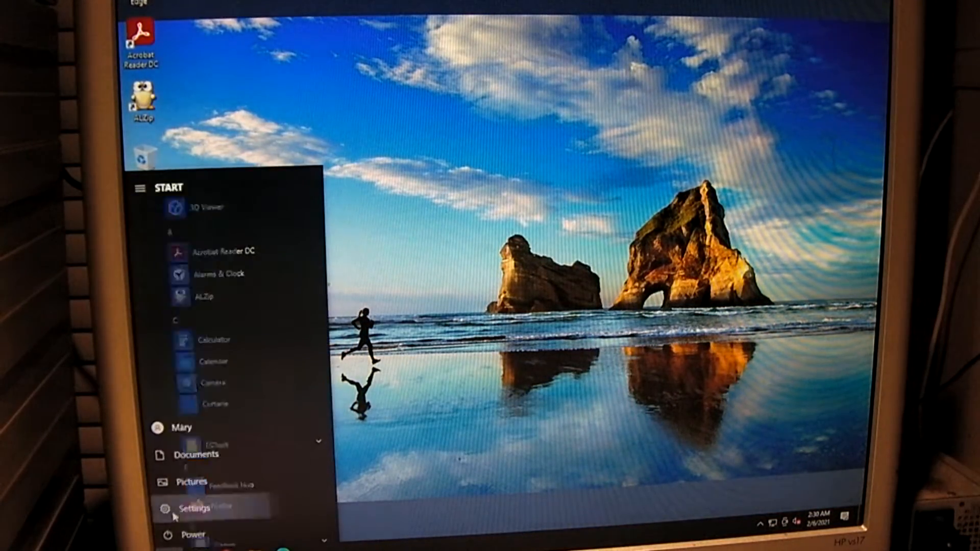
Reach Settings > System > Notifications & actions to review the finish-setup suggestion checkbox
left_click(196, 508)
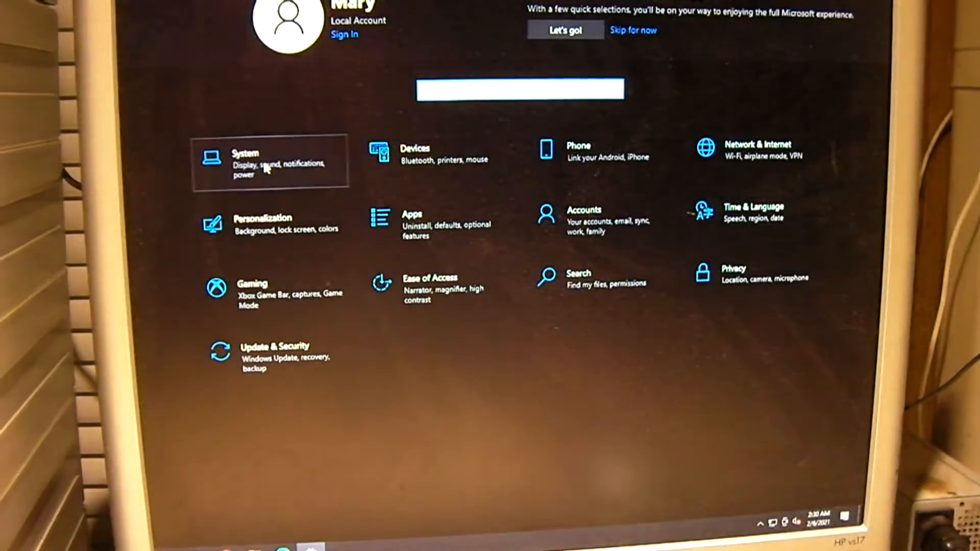
left_click(246, 162)
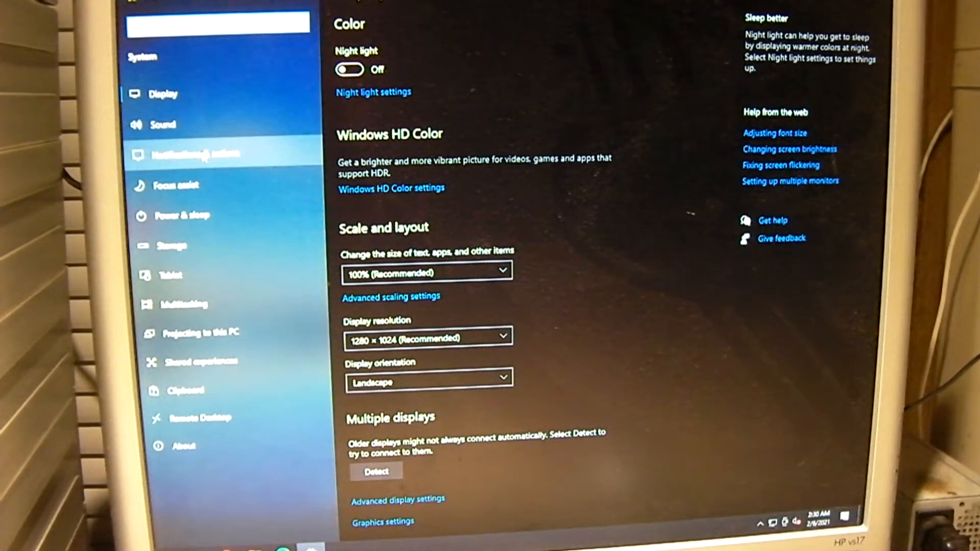
left_click(196, 154)
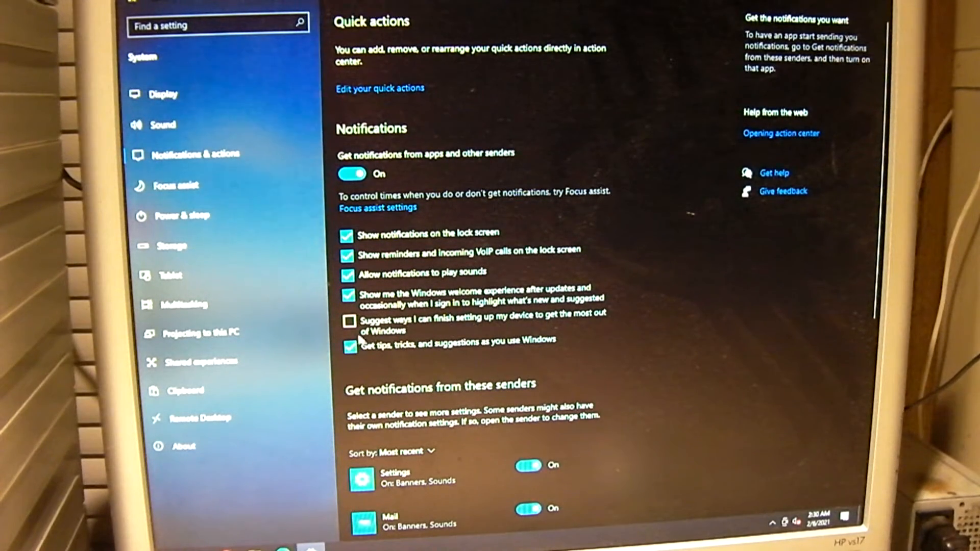
mouse_move(512, 314)
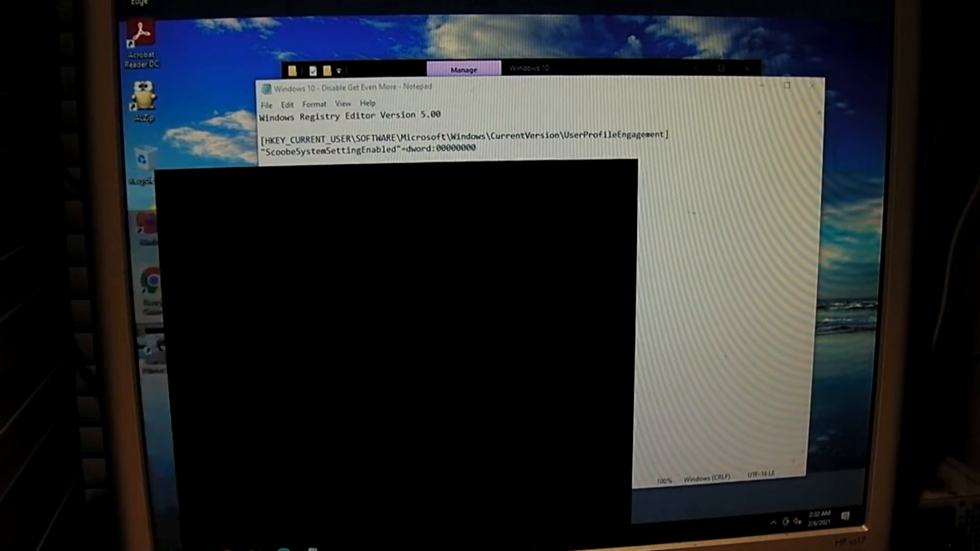
Launch Registry Editor via a Start search for regedit
type("regedit")
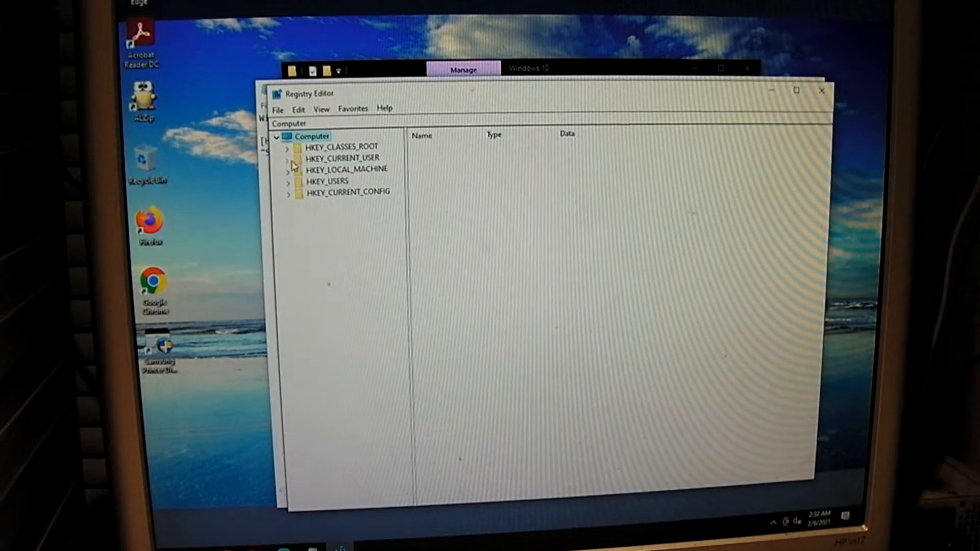
Navigate HKEY_CURRENT_USER > SOFTWARE > ... > CurrentVersion to the UserProfileEngagement key
left_click(287, 157)
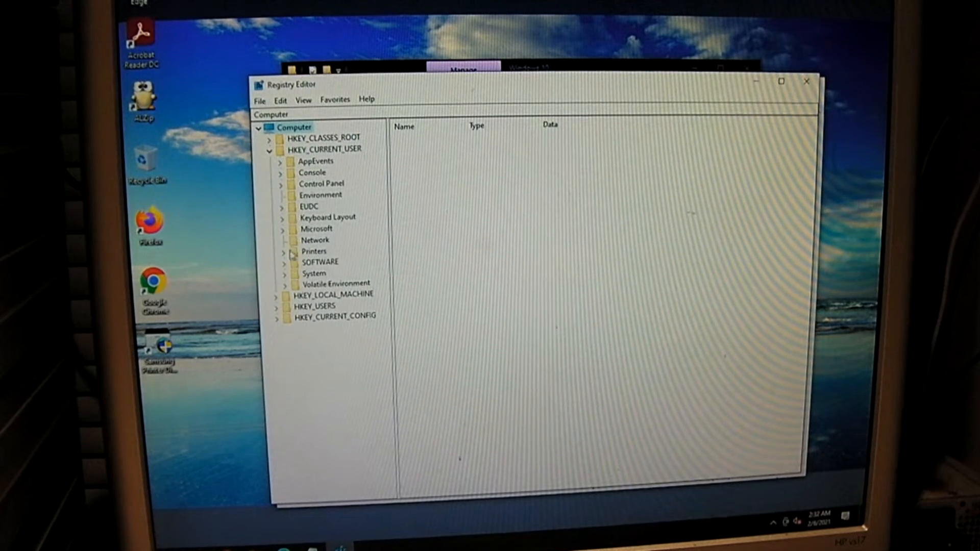
left_click(283, 262)
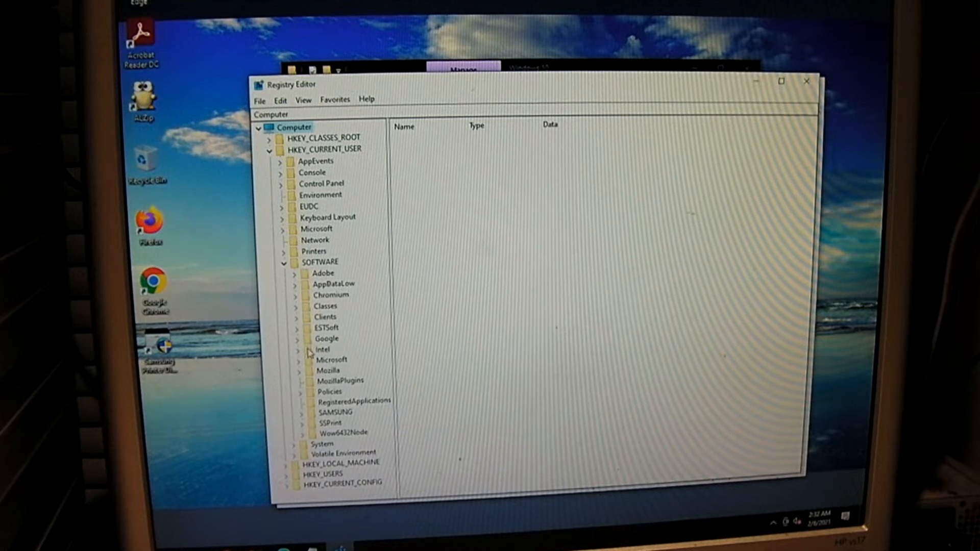
scroll("down", 3)
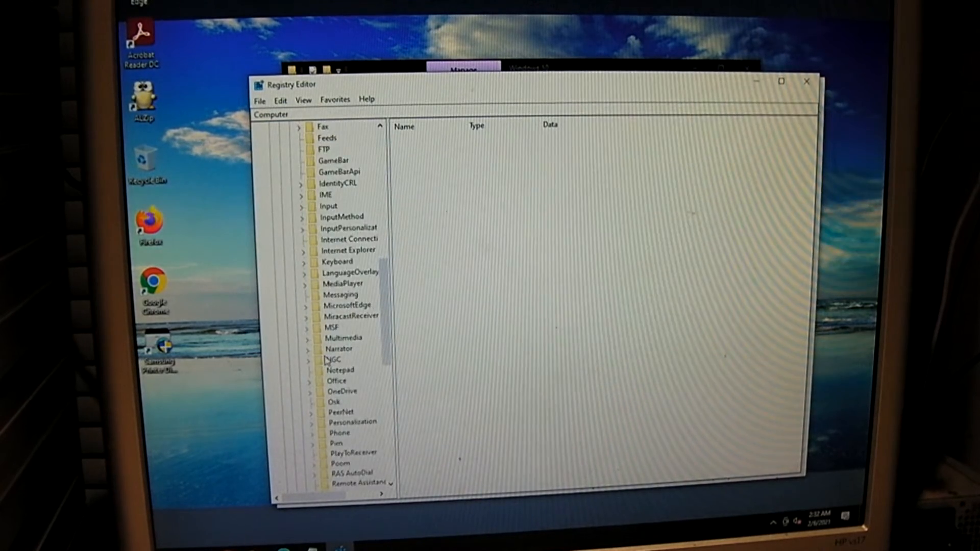
scroll("down", 3)
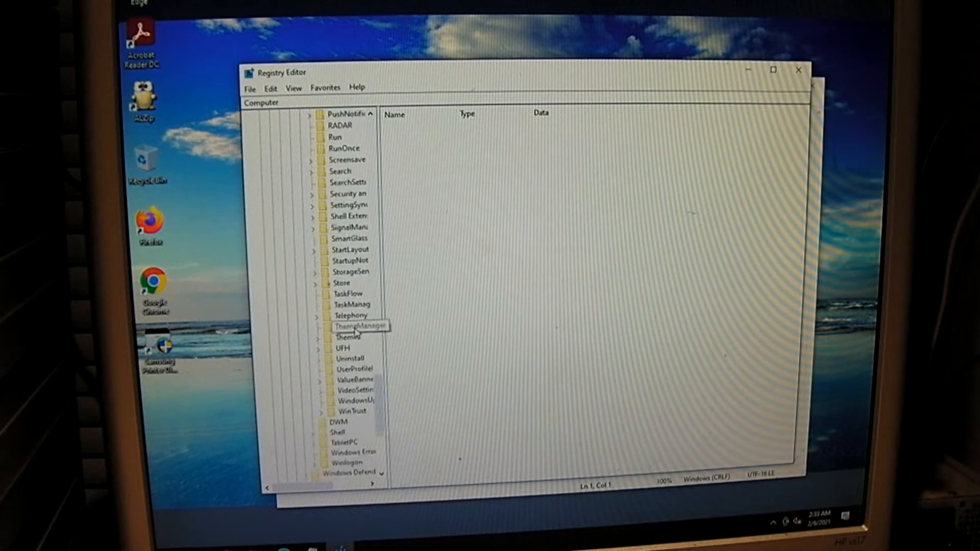
scroll("up", 3)
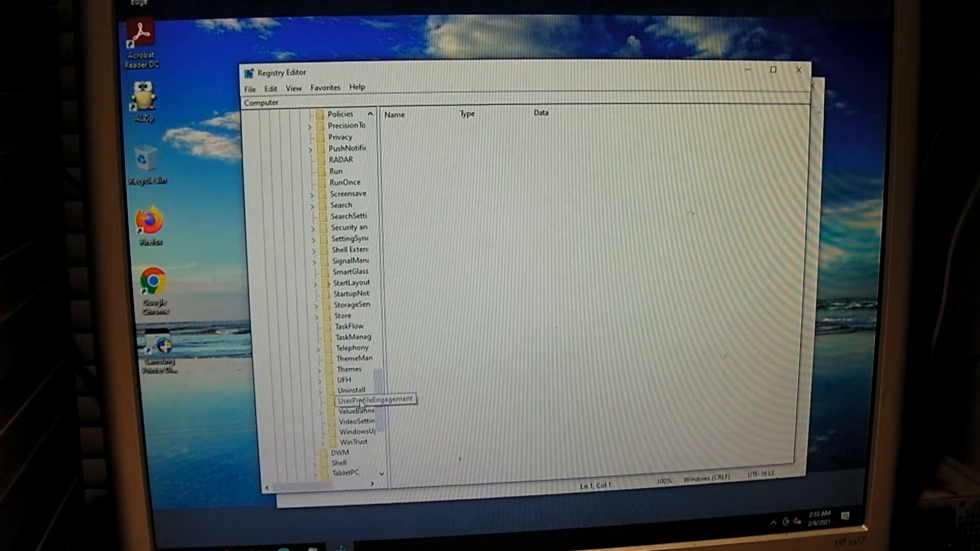
left_click(374, 399)
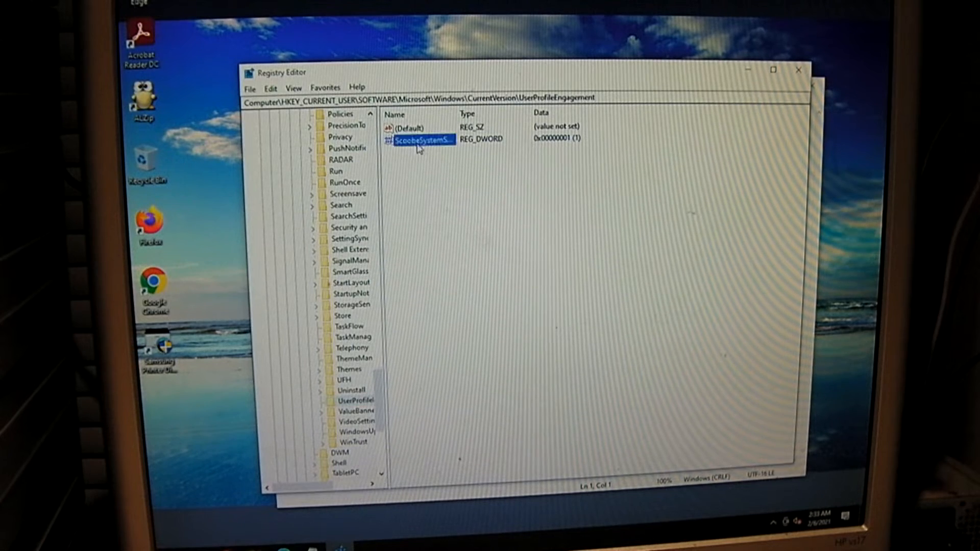
Set the ScoobeSystemSettingEnabled DWORD value to 0
double_click(422, 139)
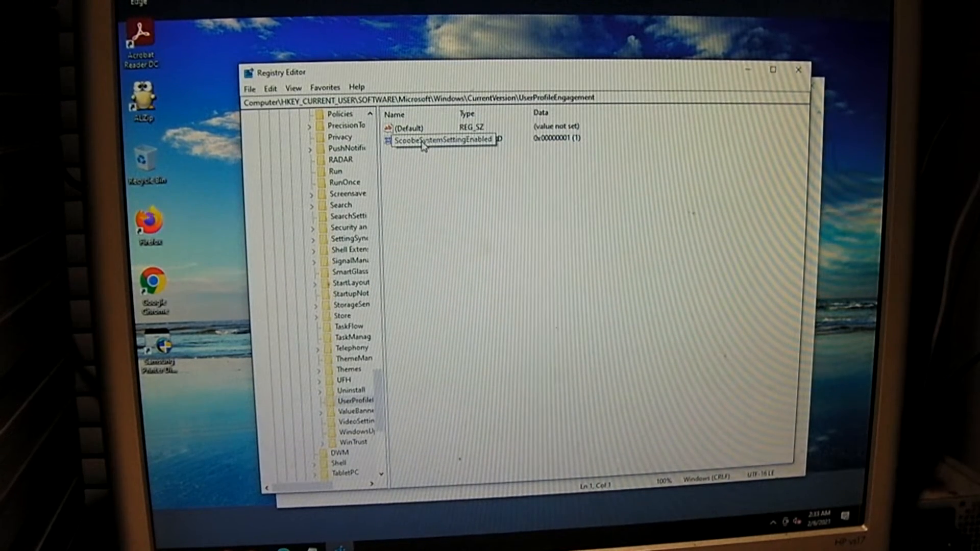
double_click(444, 138)
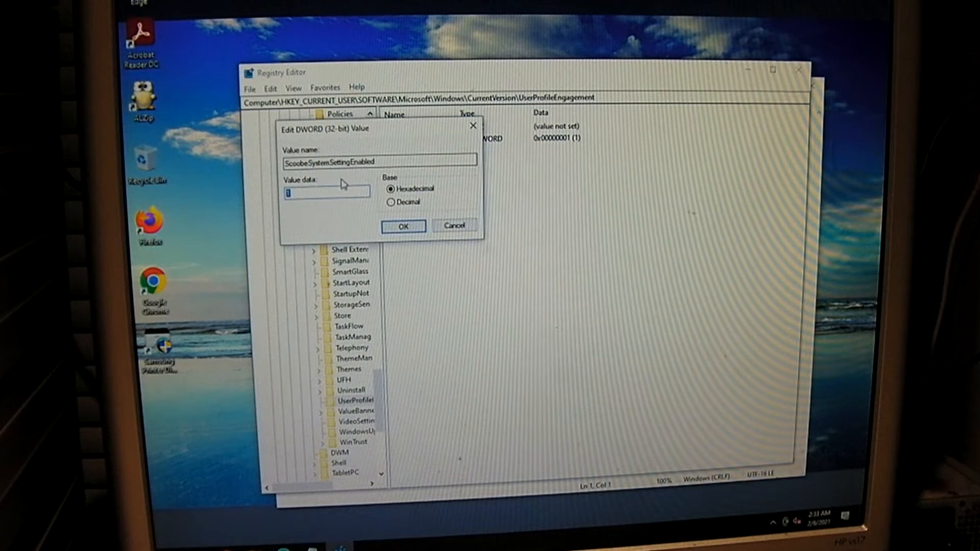
mouse_move(368, 213)
type("0")
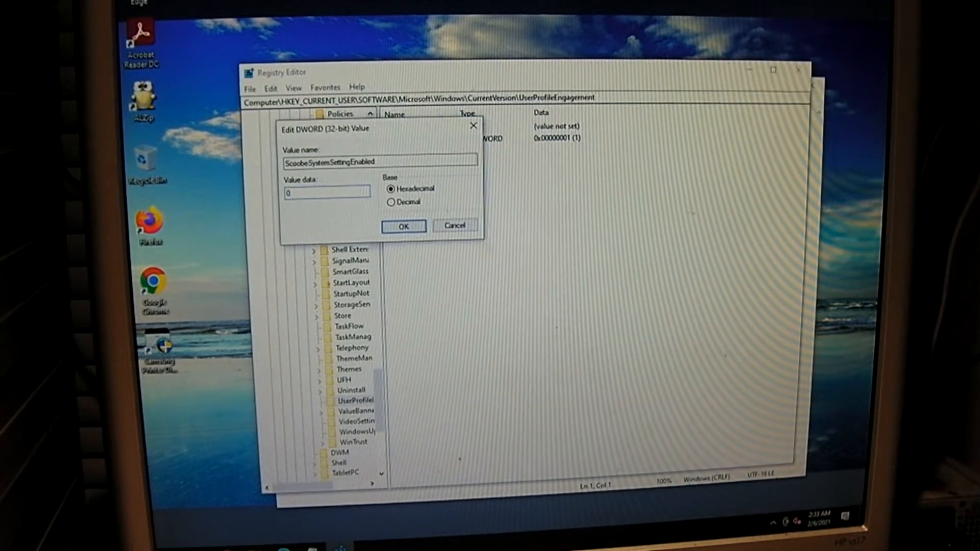
left_click(404, 226)
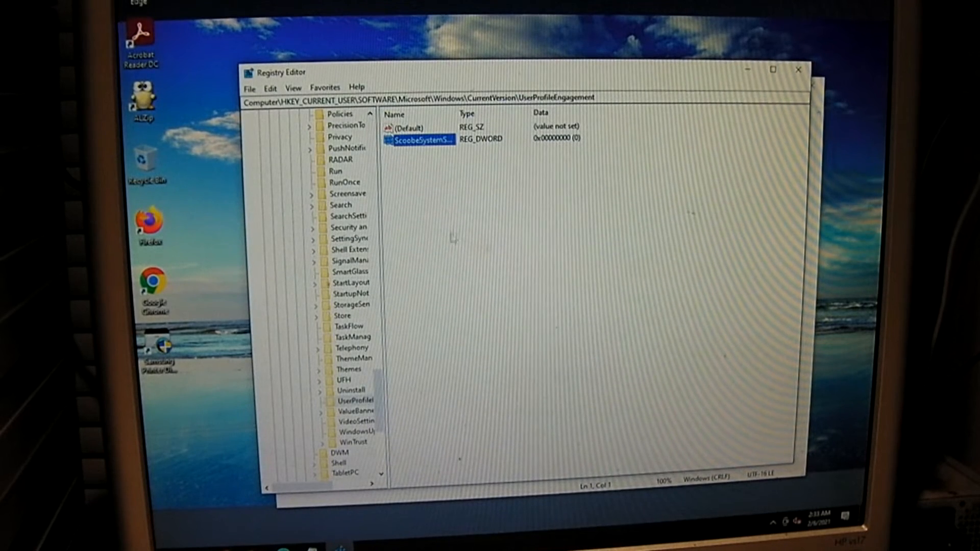
Change ScoobeSystemSettingEnabled back to 1
double_click(424, 137)
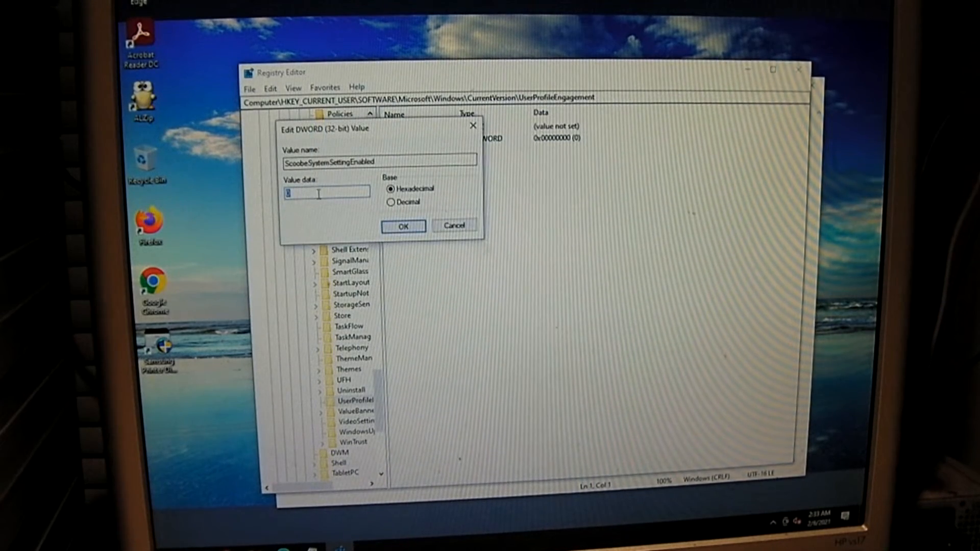
type("1")
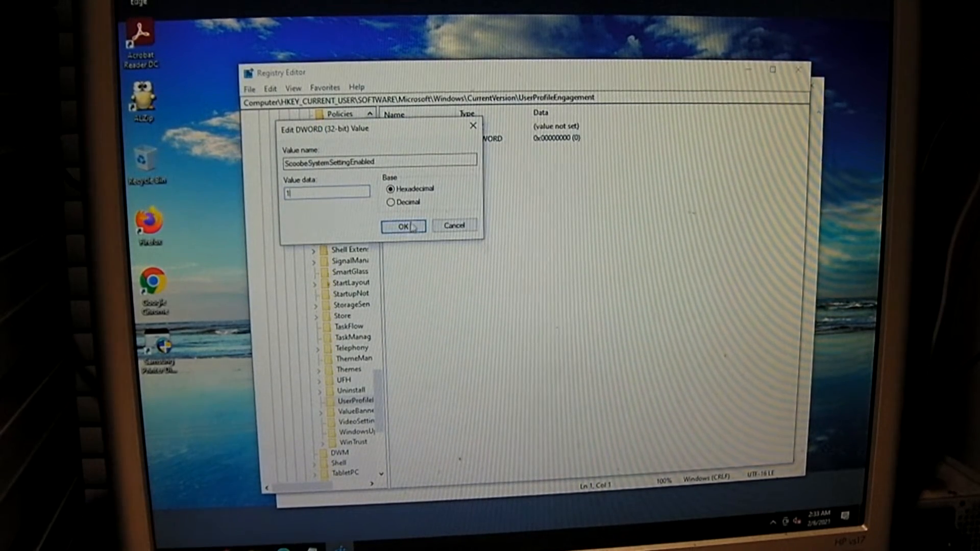
left_click(403, 226)
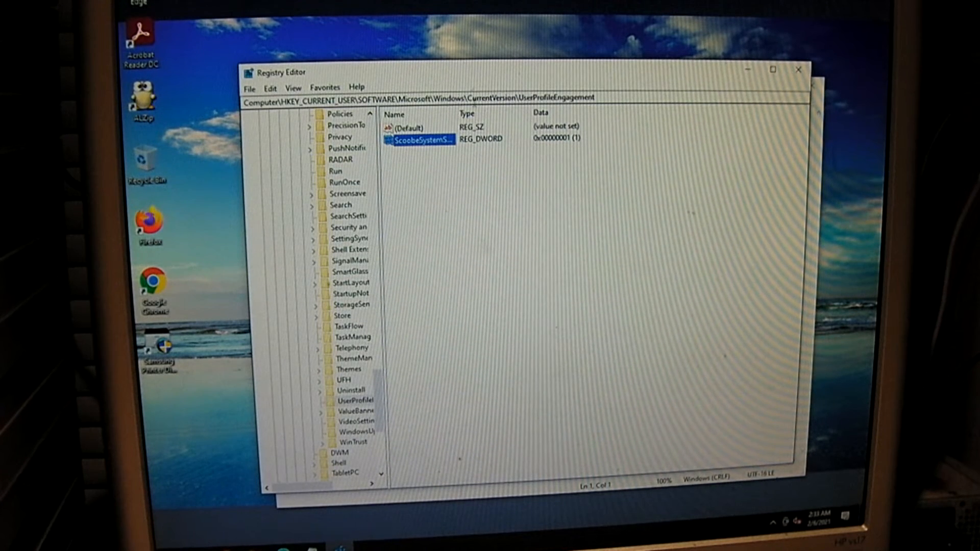
Start an export of the UserProfileEngagement key, then cancel the Export Registry File dialog
right_click(344, 400)
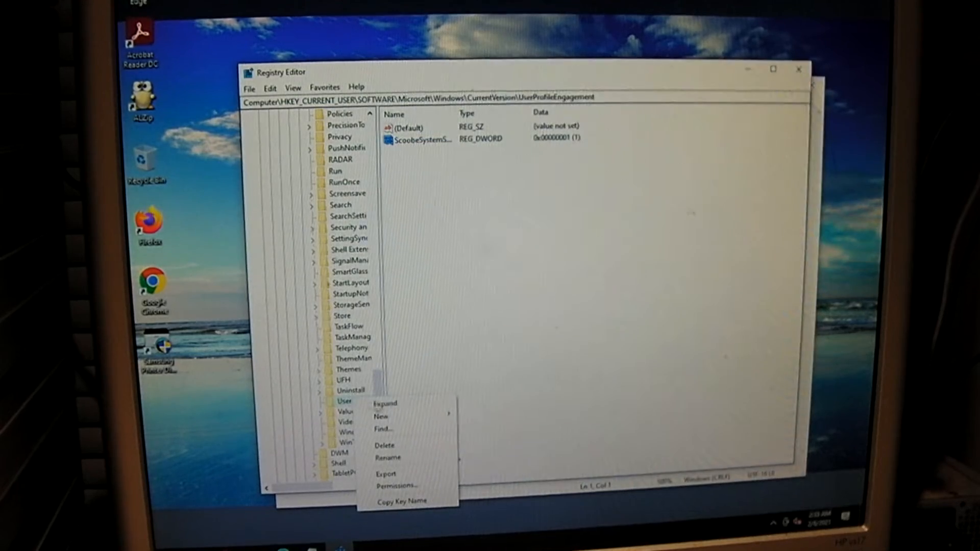
mouse_move(386, 474)
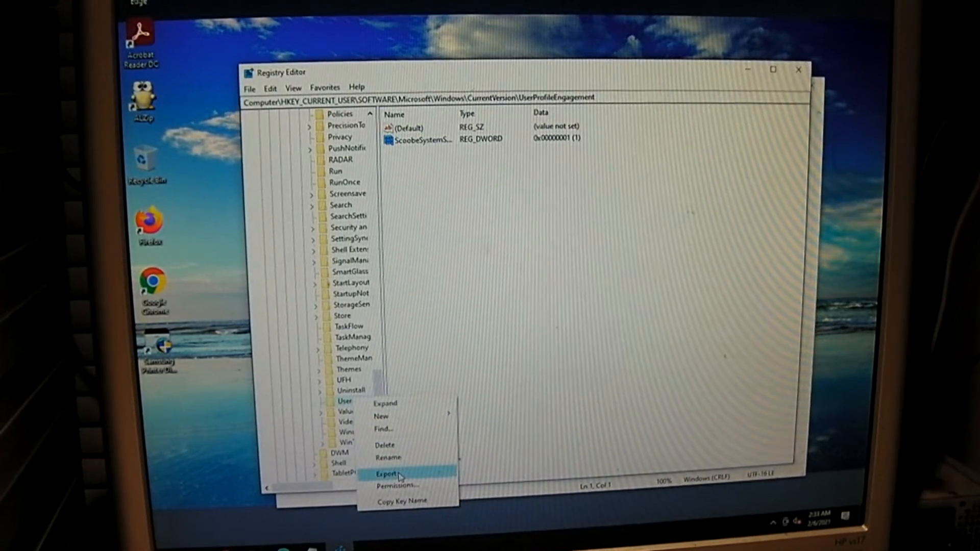
left_click(386, 474)
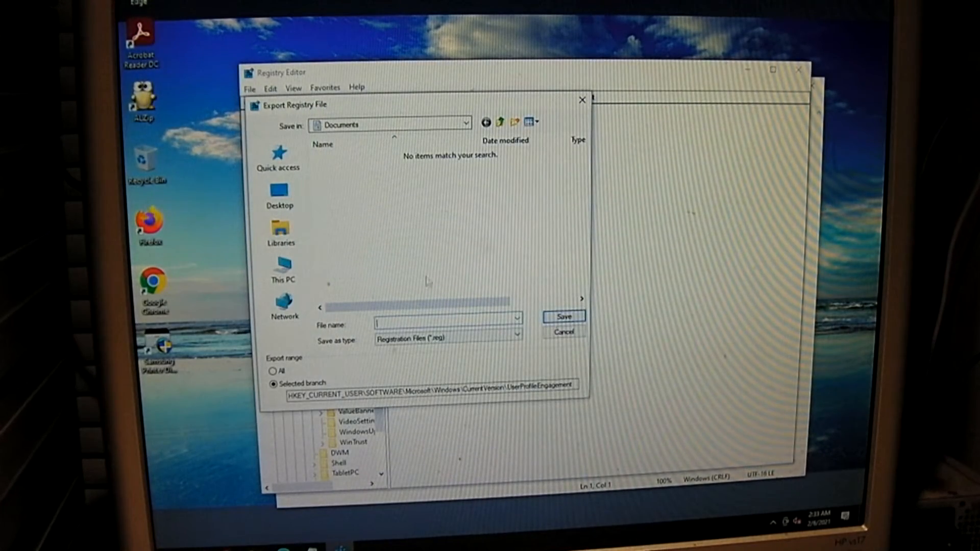
left_click(562, 332)
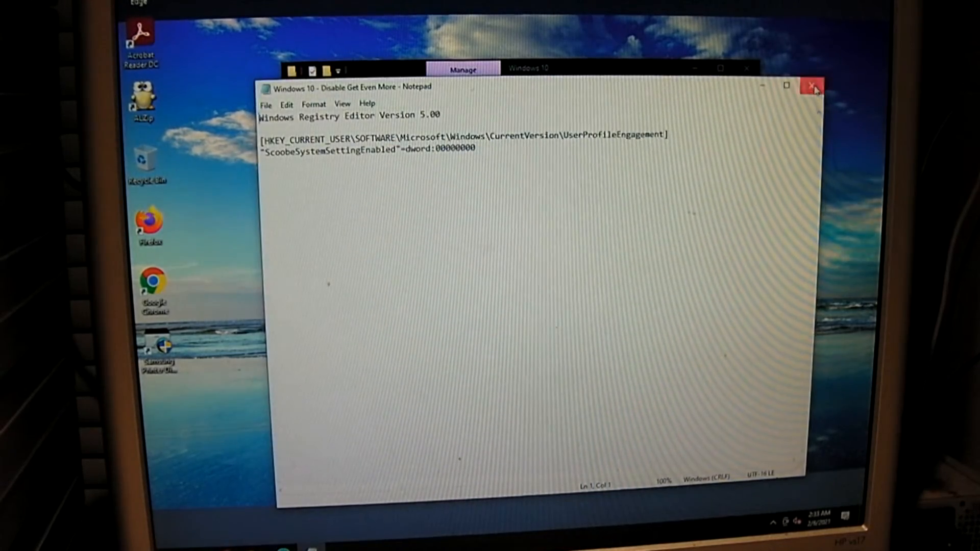
Merge the 'Windows 10 - Disable Get Even More' .reg file and acknowledge the success message
left_click(812, 86)
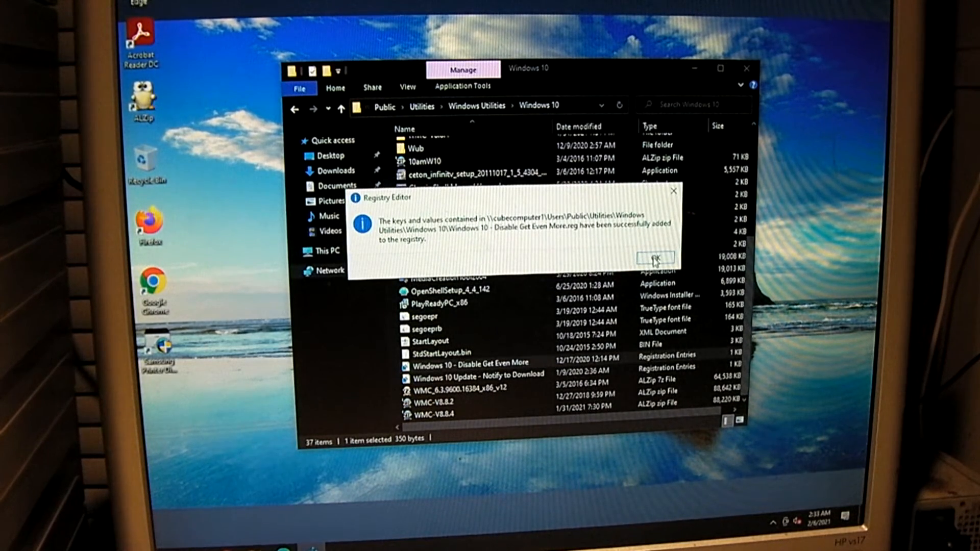
left_click(654, 258)
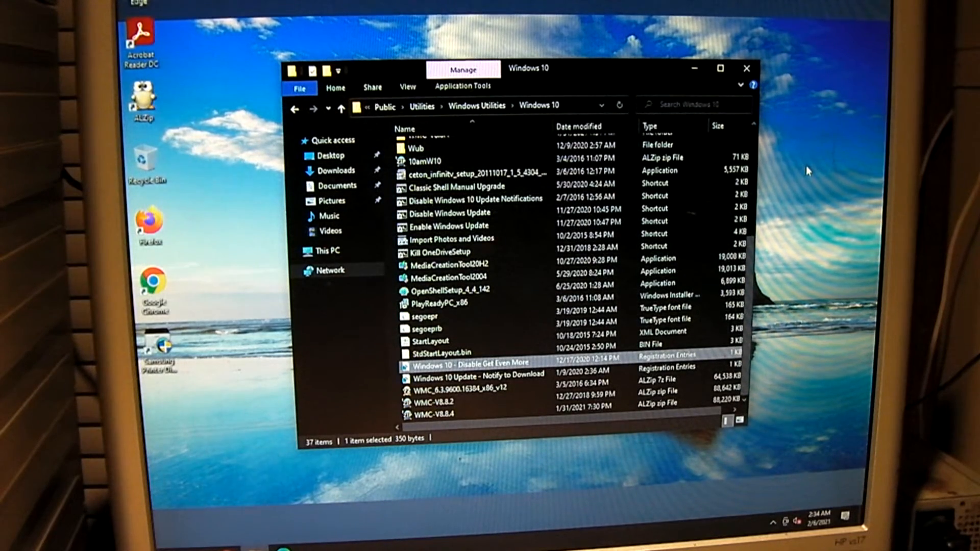
mouse_move(819, 288)
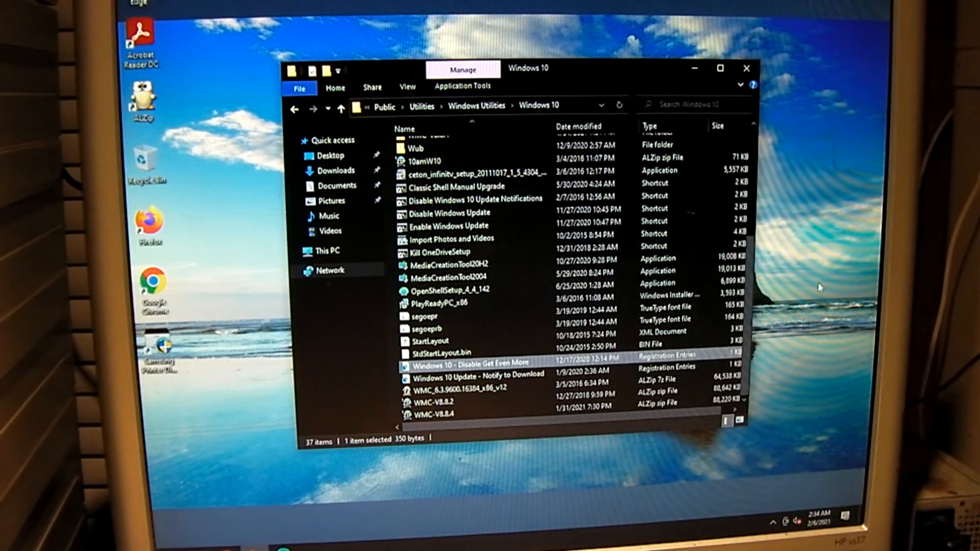